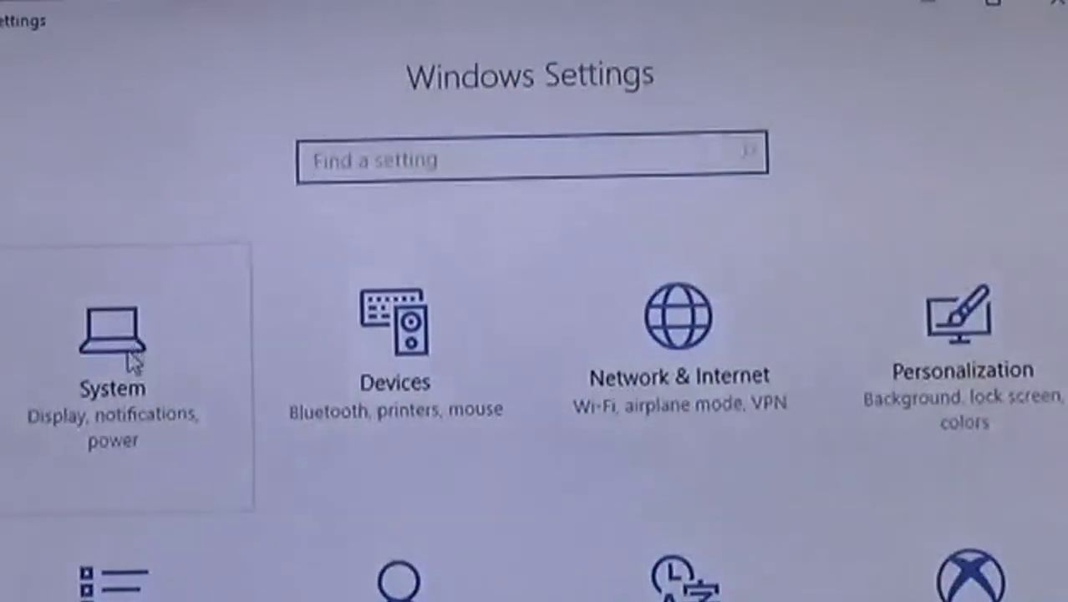
Reach Multiple displays (set to Duplicate) under System > Display and start connecting to a wireless display
click(114, 352)
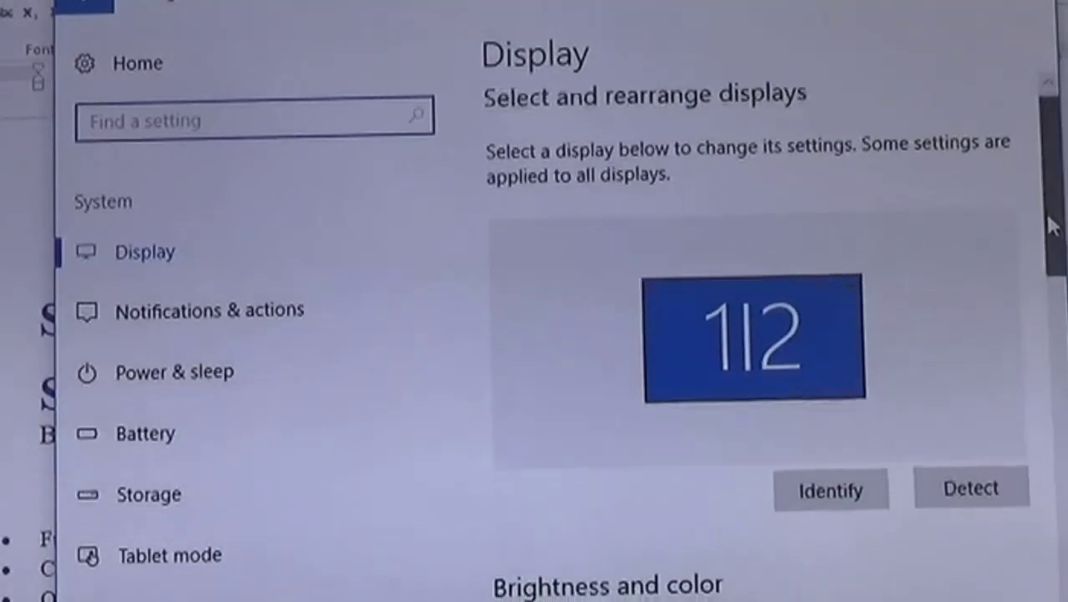
scroll(down, 3)
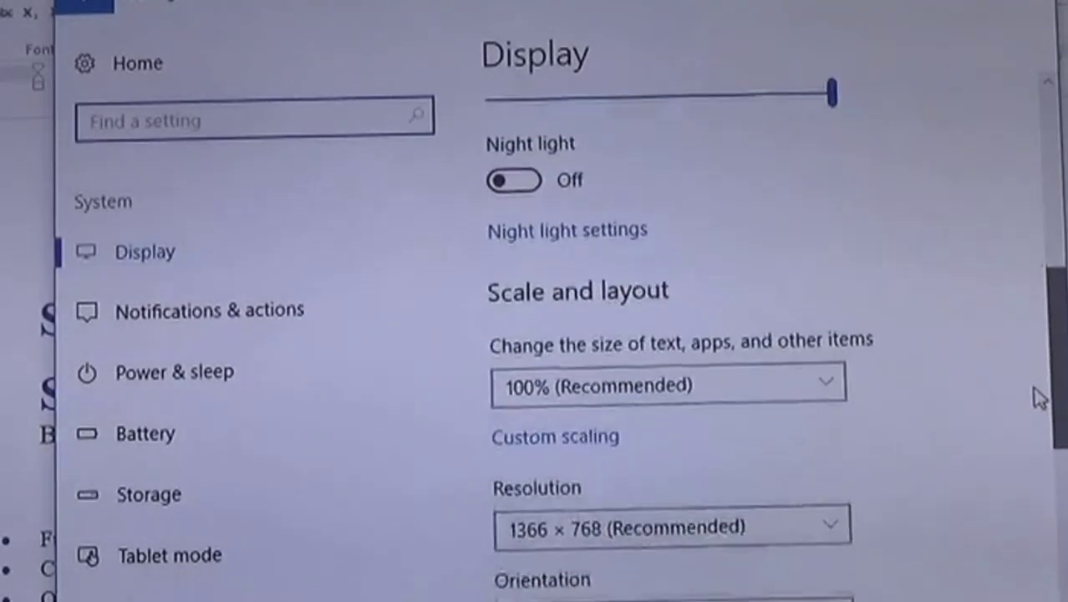
scroll(down, 3)
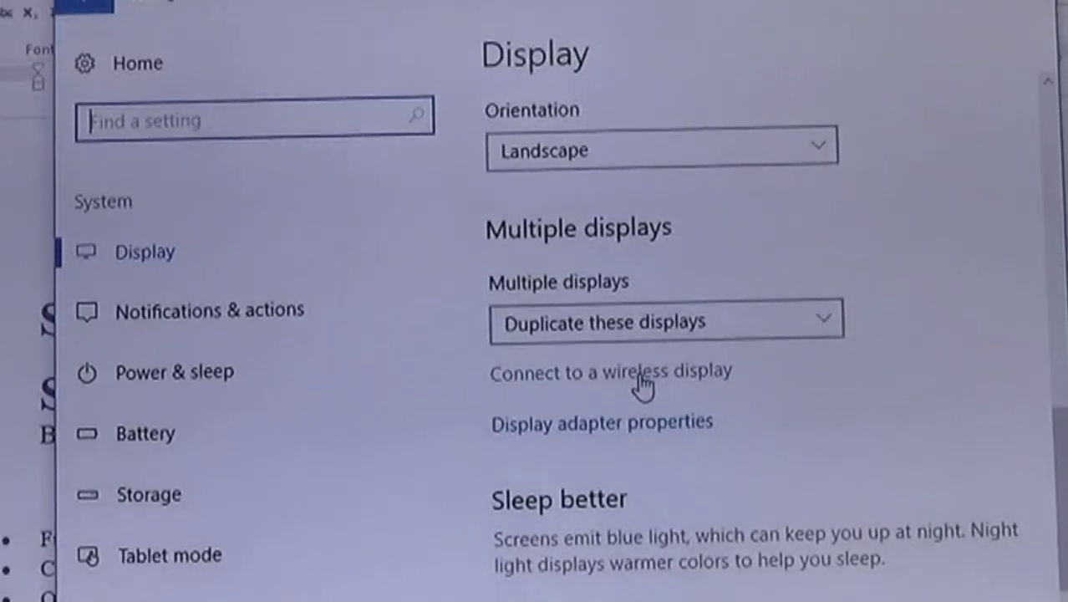
click(665, 323)
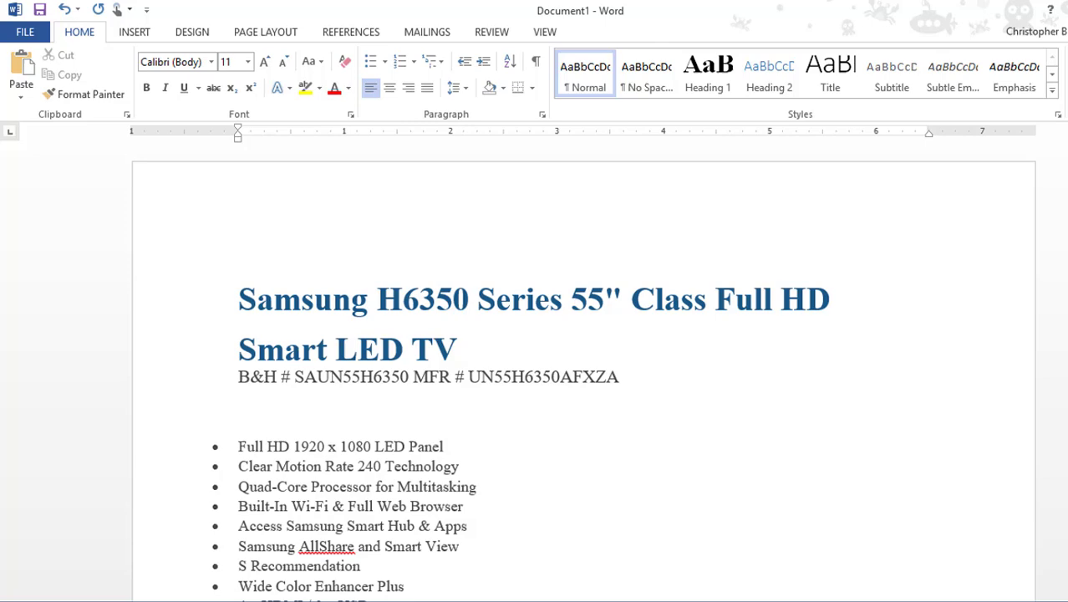
Reopen Settings from the taskbar and return to the System Display page showing two displays
click(13, 593)
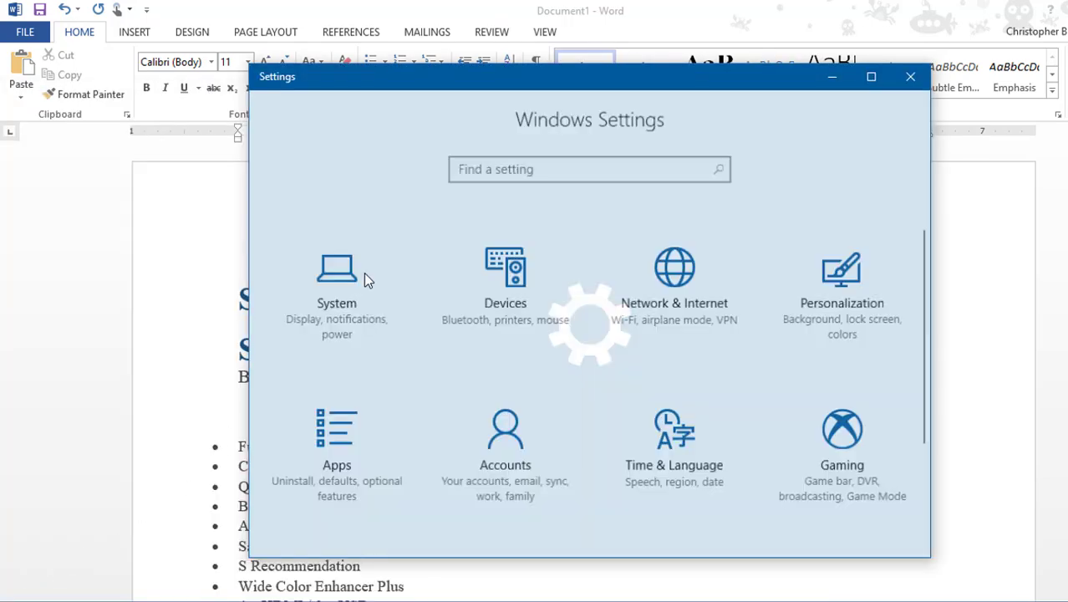
click(336, 287)
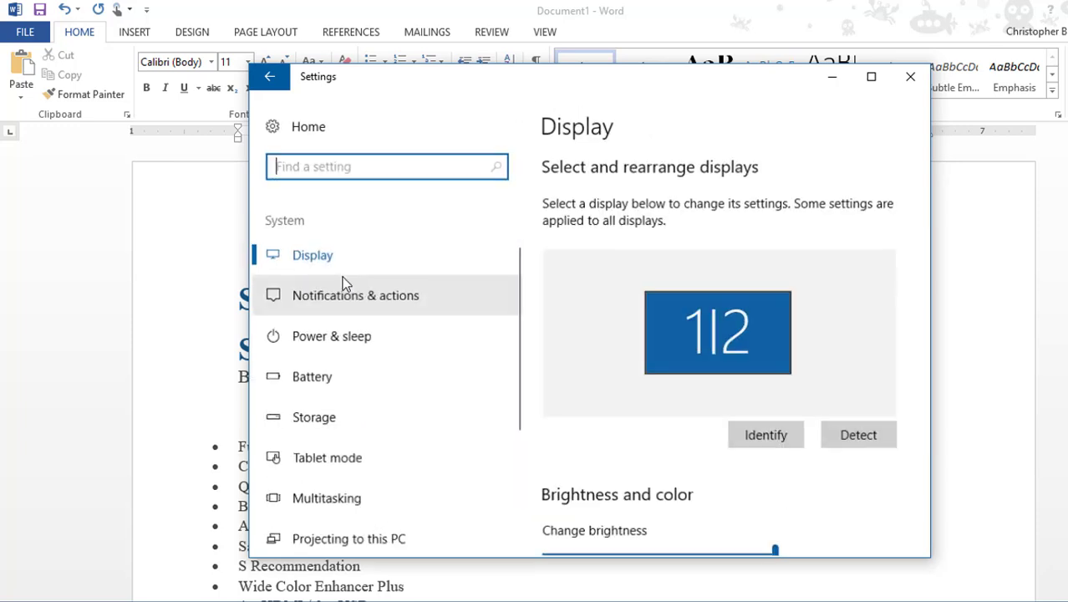